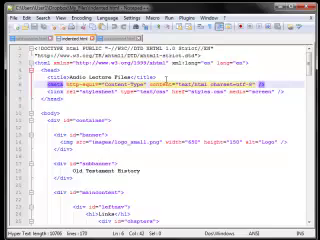
# Switch to the whitespace.html tab and launch the page in Firefox
pyautogui.scroll(-3)
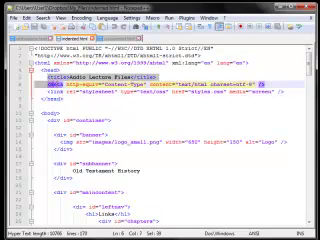
pyautogui.scroll(-3)
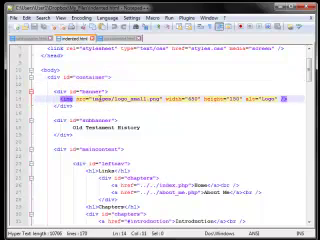
pyautogui.scroll(-3)
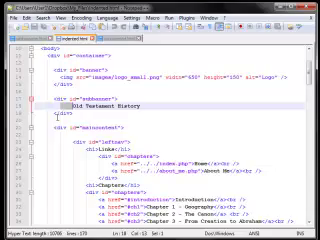
pyautogui.scroll(-3)
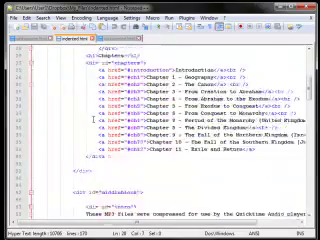
pyautogui.scroll(-3)
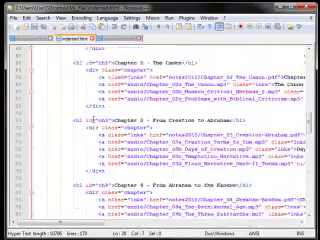
pyautogui.scroll(-3)
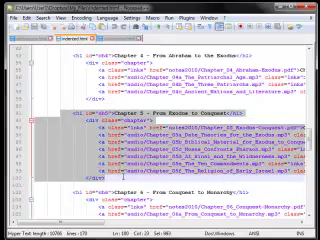
pyautogui.scroll(-3)
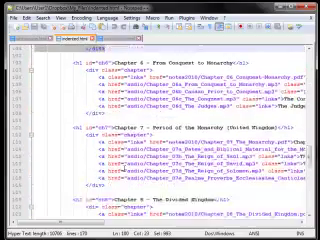
pyautogui.scroll(-3)
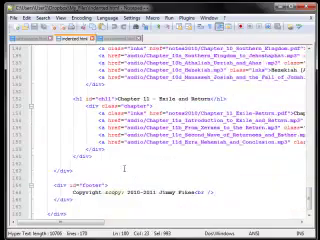
pyautogui.scroll(3)
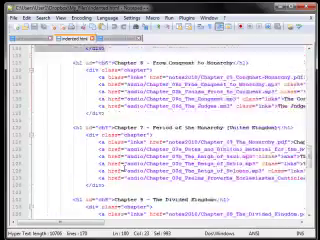
pyautogui.scroll(3)
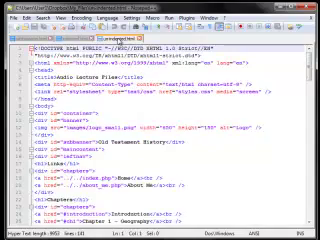
pyautogui.scroll(-3)
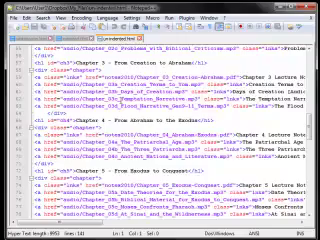
pyautogui.scroll(-3)
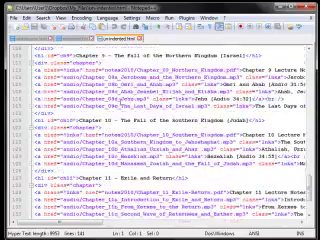
pyautogui.scroll(-3)
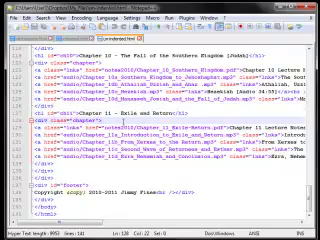
pyautogui.scroll(3)
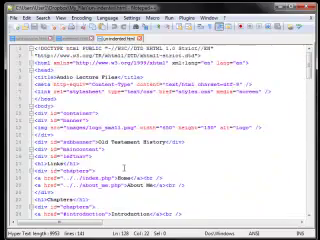
pyautogui.scroll(-3)
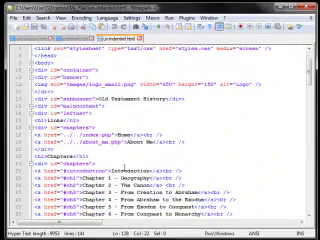
pyautogui.scroll(-3)
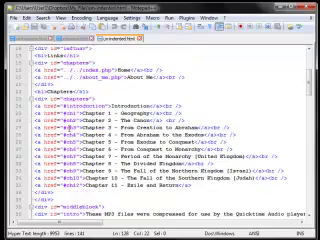
pyautogui.scroll(-3)
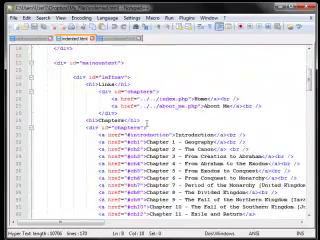
pyautogui.scroll(-3)
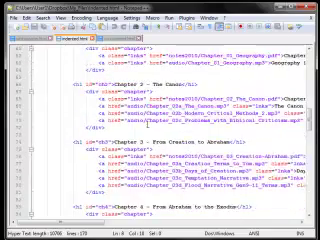
pyautogui.scroll(3)
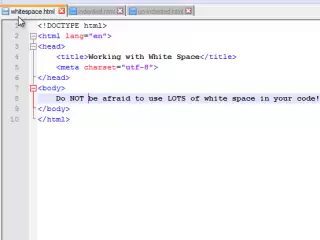
pyautogui.click(83, 40)
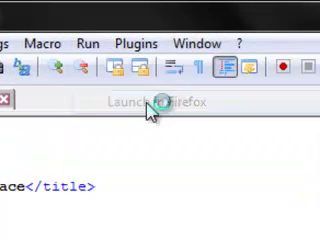
pyautogui.click(158, 104)
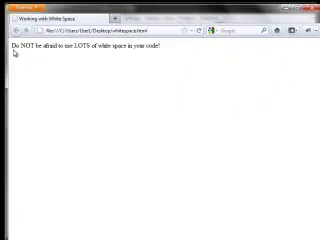
pyautogui.moveTo(112, 60)
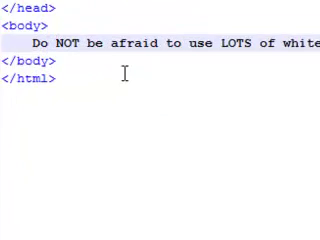
# Insert line breaks in the body sentence so its parts sit on separate lines
pyautogui.press('Enter')
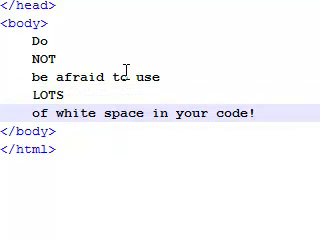
pyautogui.press('enter')
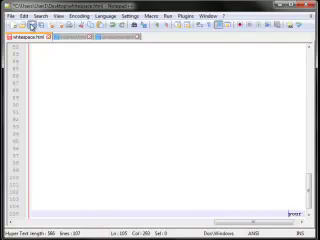
# Open the Run menu to relaunch the padded whitespace.html in a browser
pyautogui.click(172, 17)
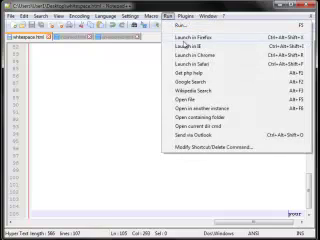